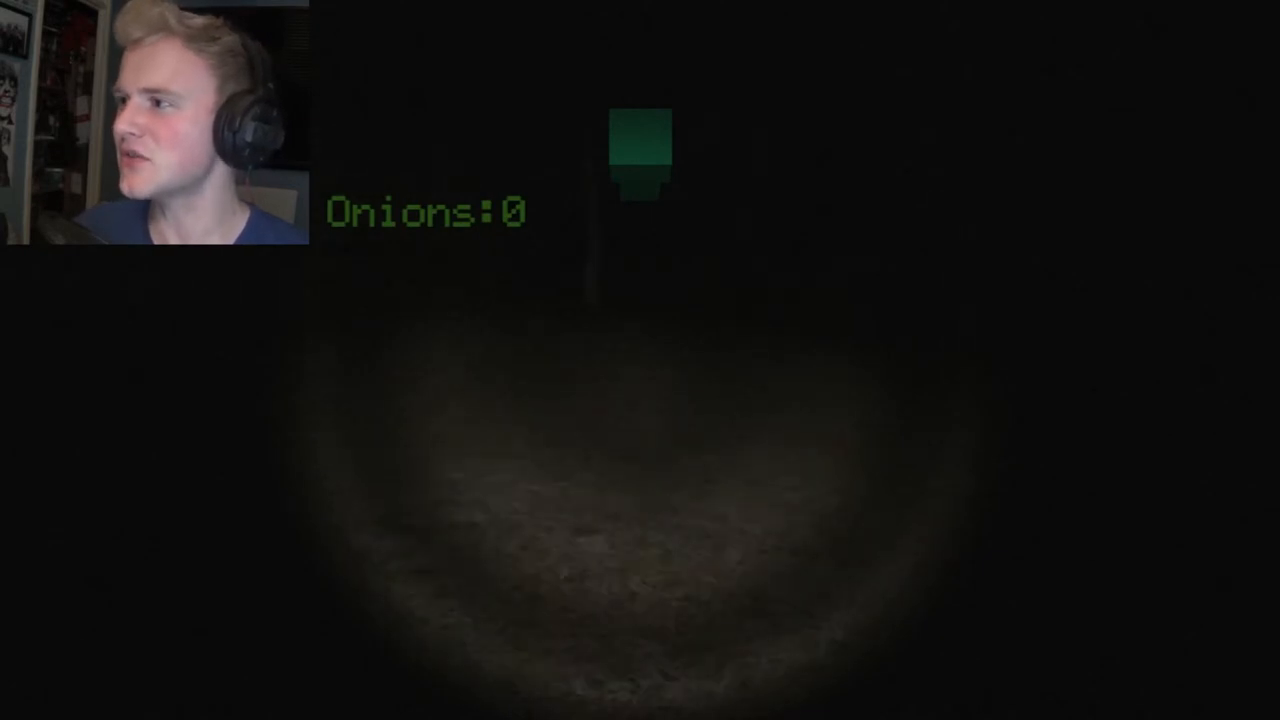
key(w)
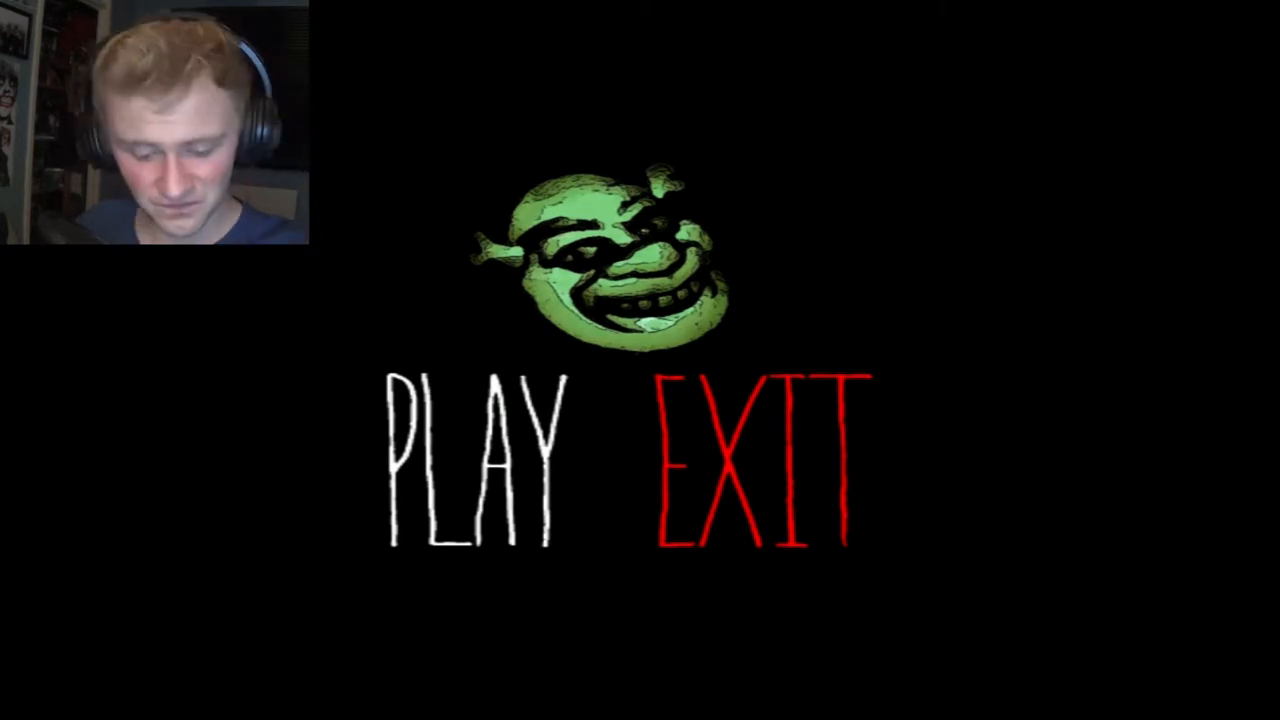
click(476, 460)
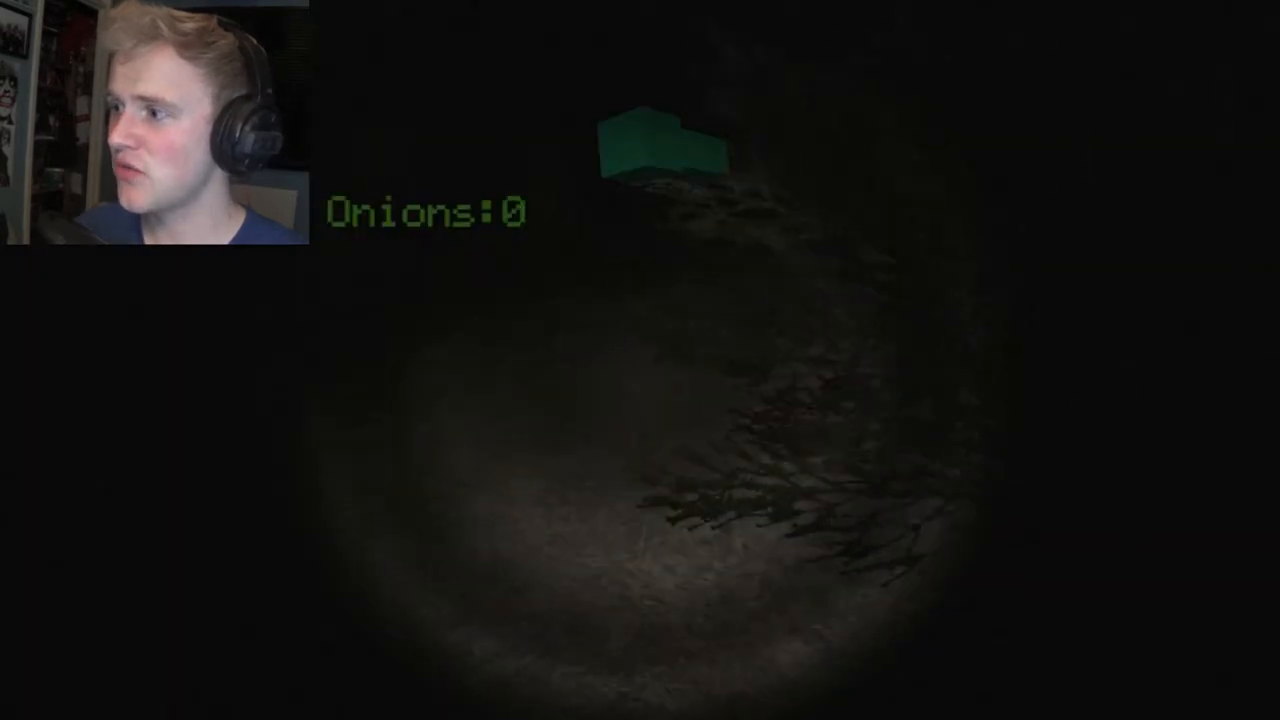